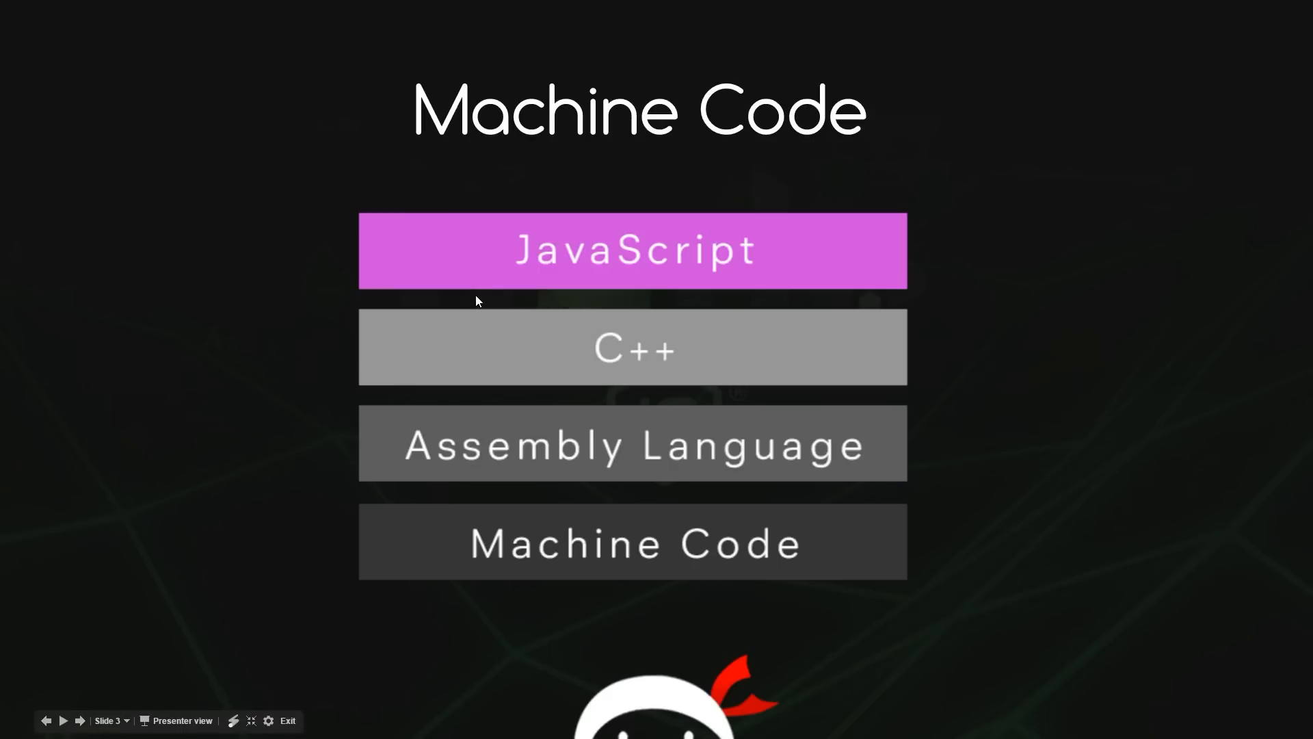
pyautogui.moveTo(892, 576)
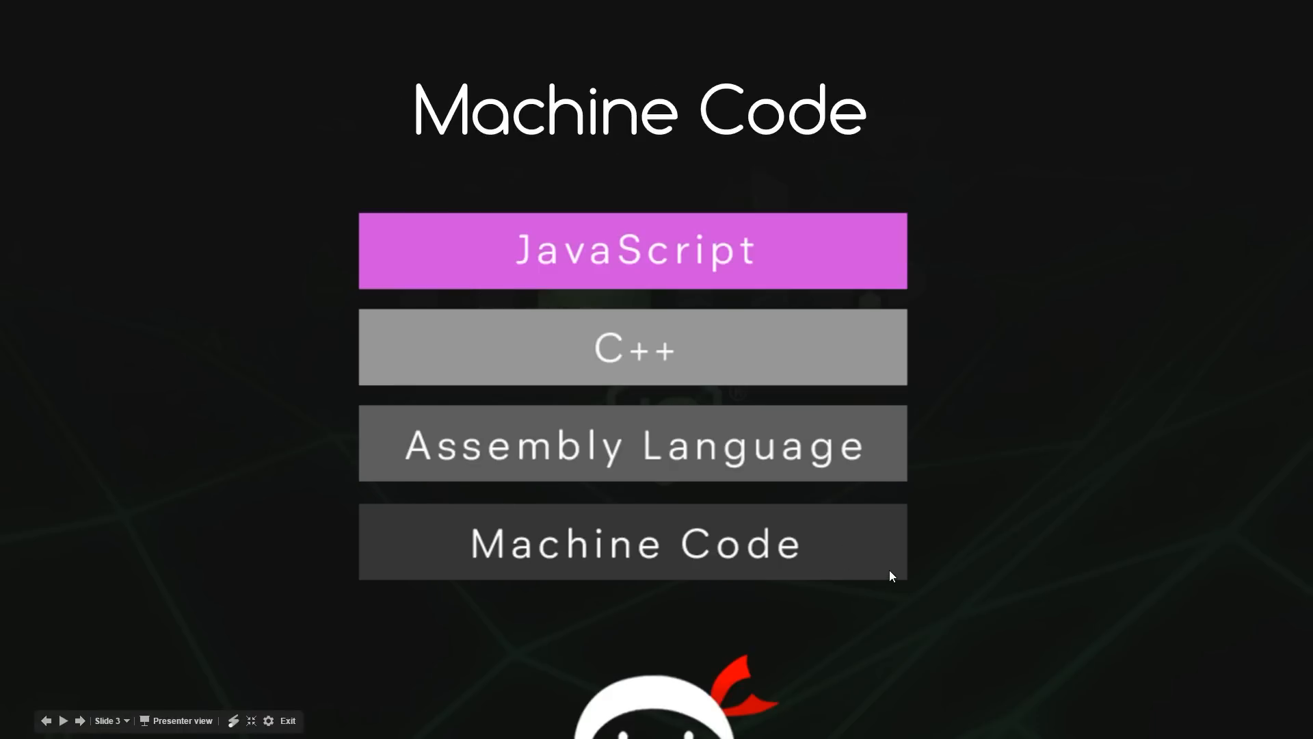
pyautogui.moveTo(878, 465)
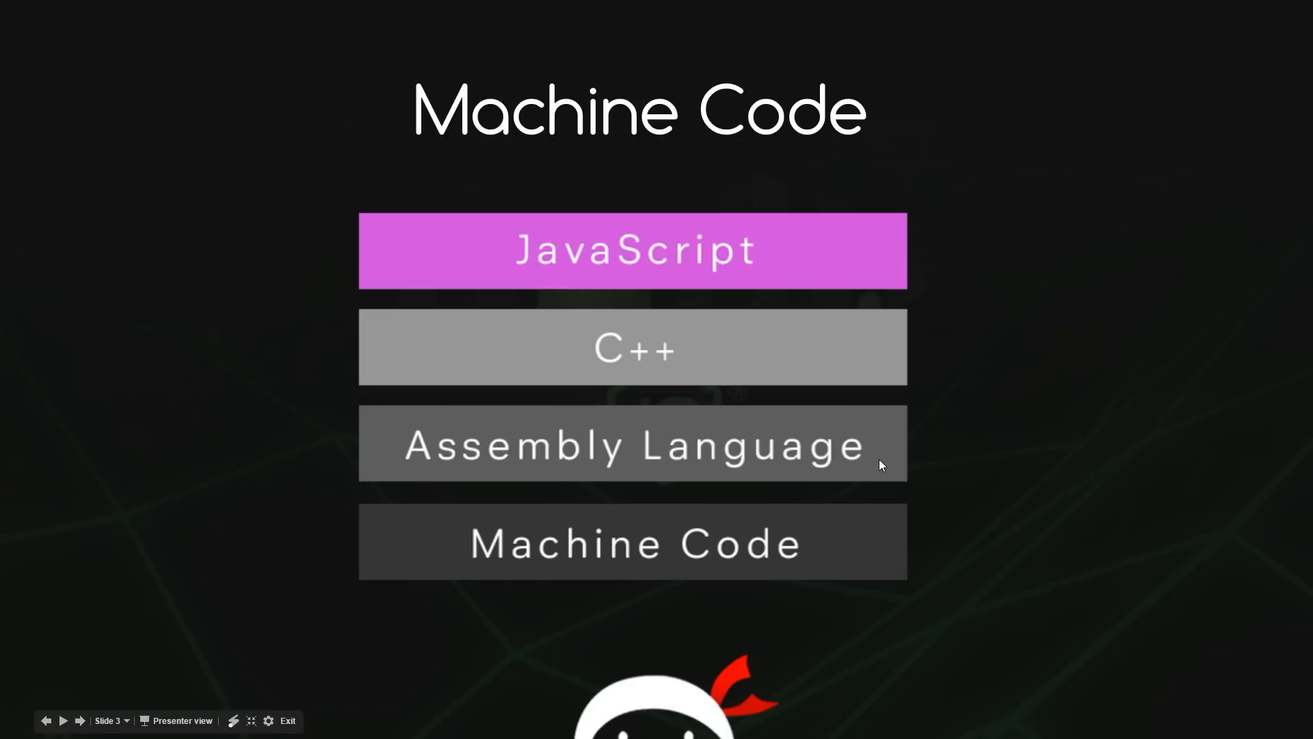
pyautogui.moveTo(856, 368)
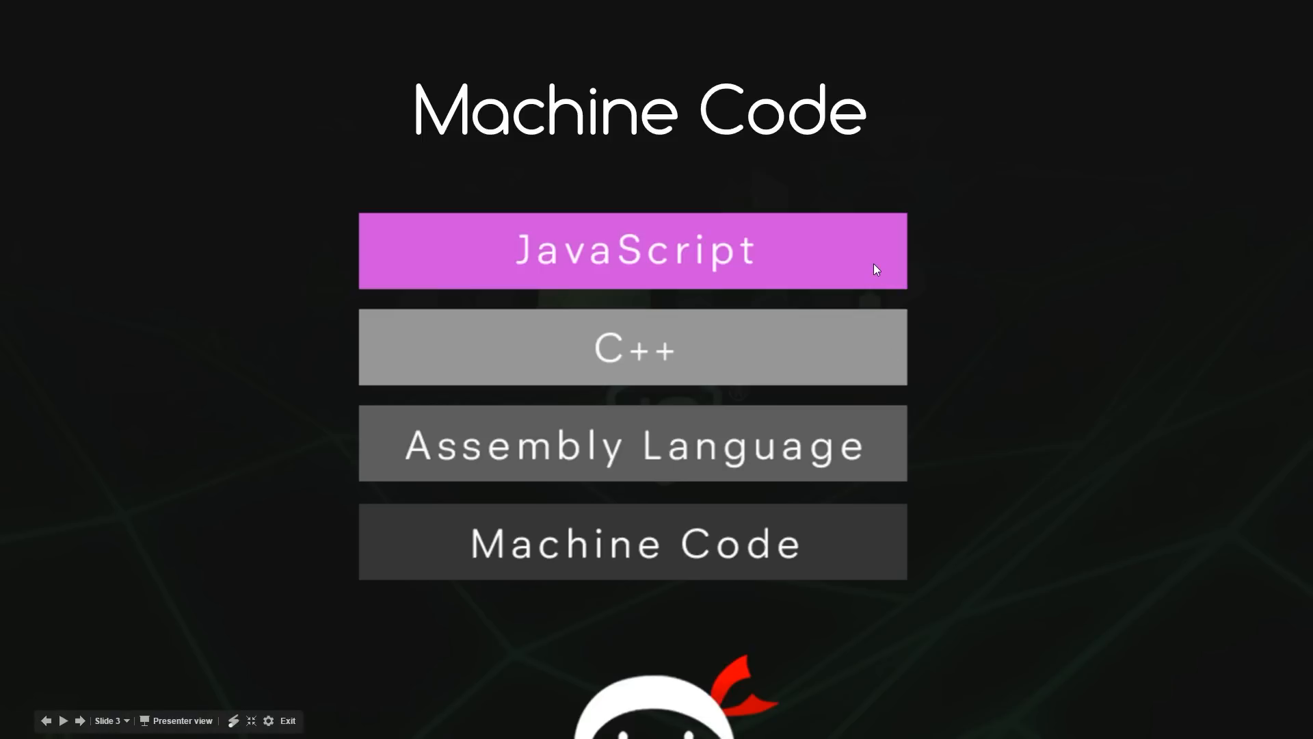
pyautogui.moveTo(856, 370)
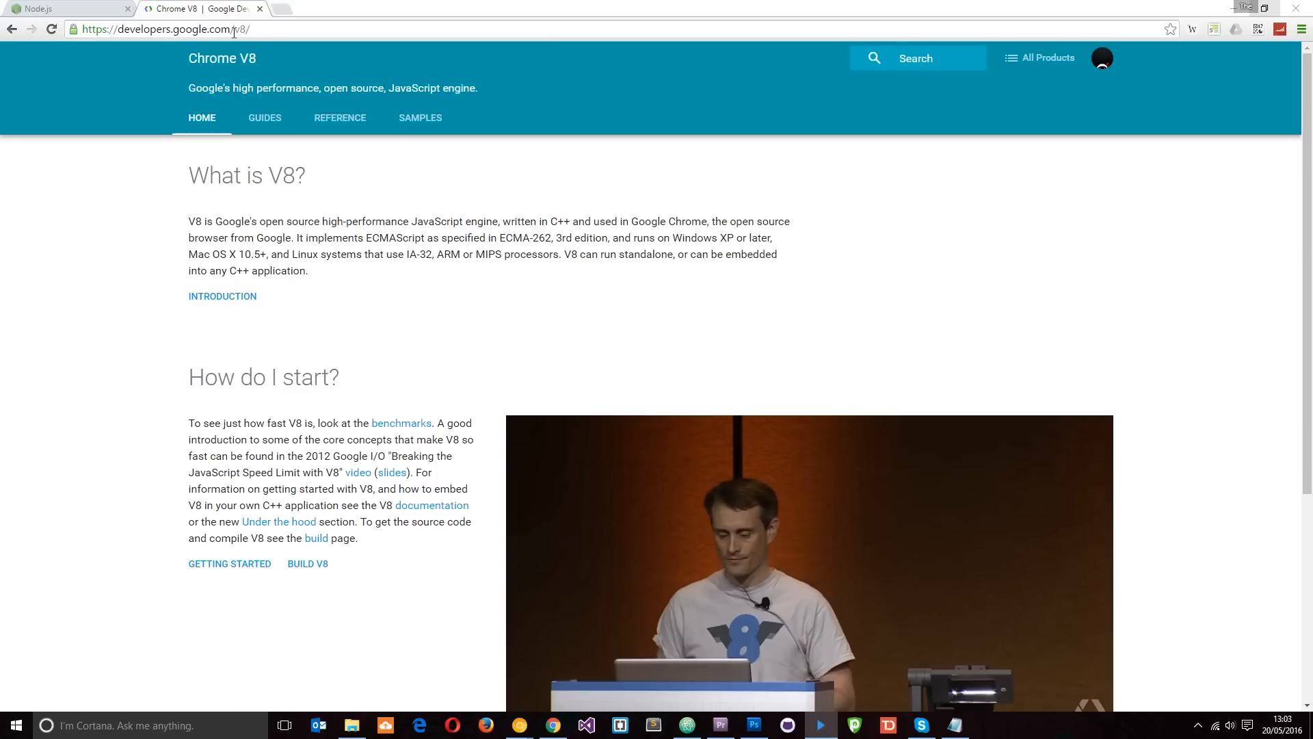
pyautogui.moveTo(252, 212)
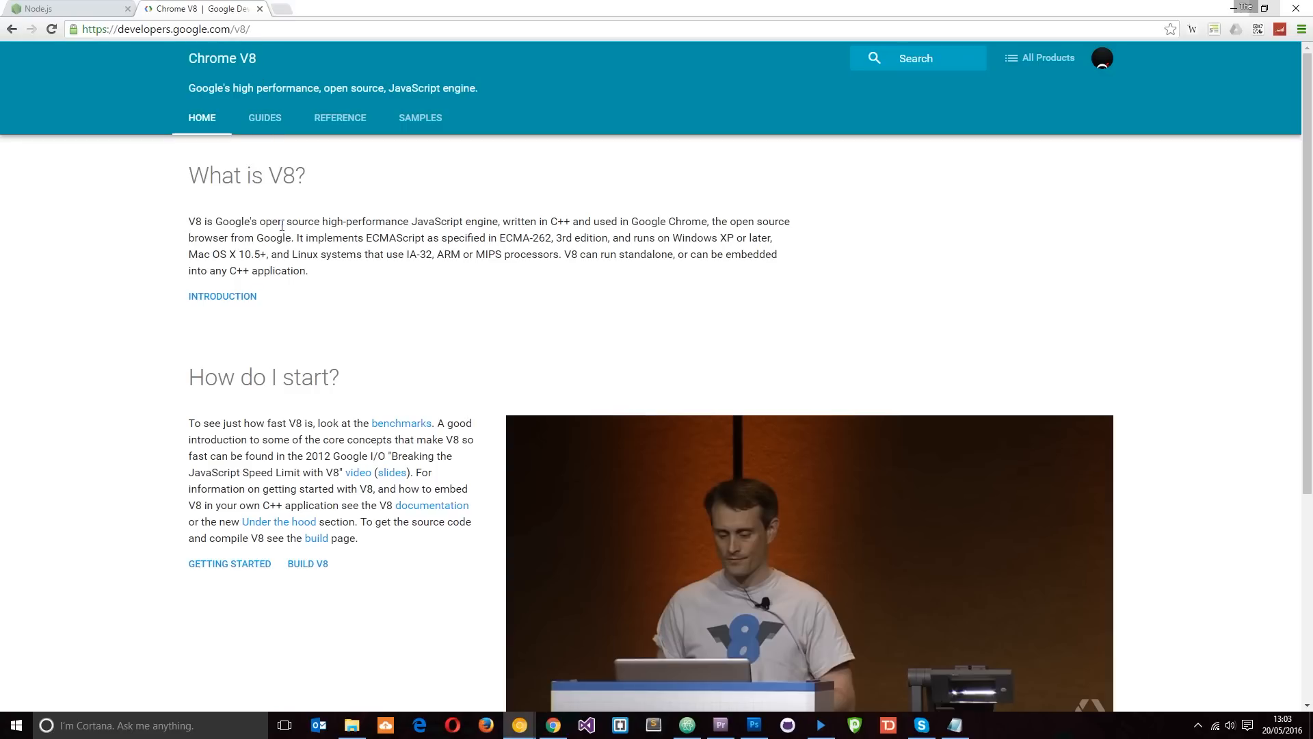
pyautogui.moveTo(425, 221)
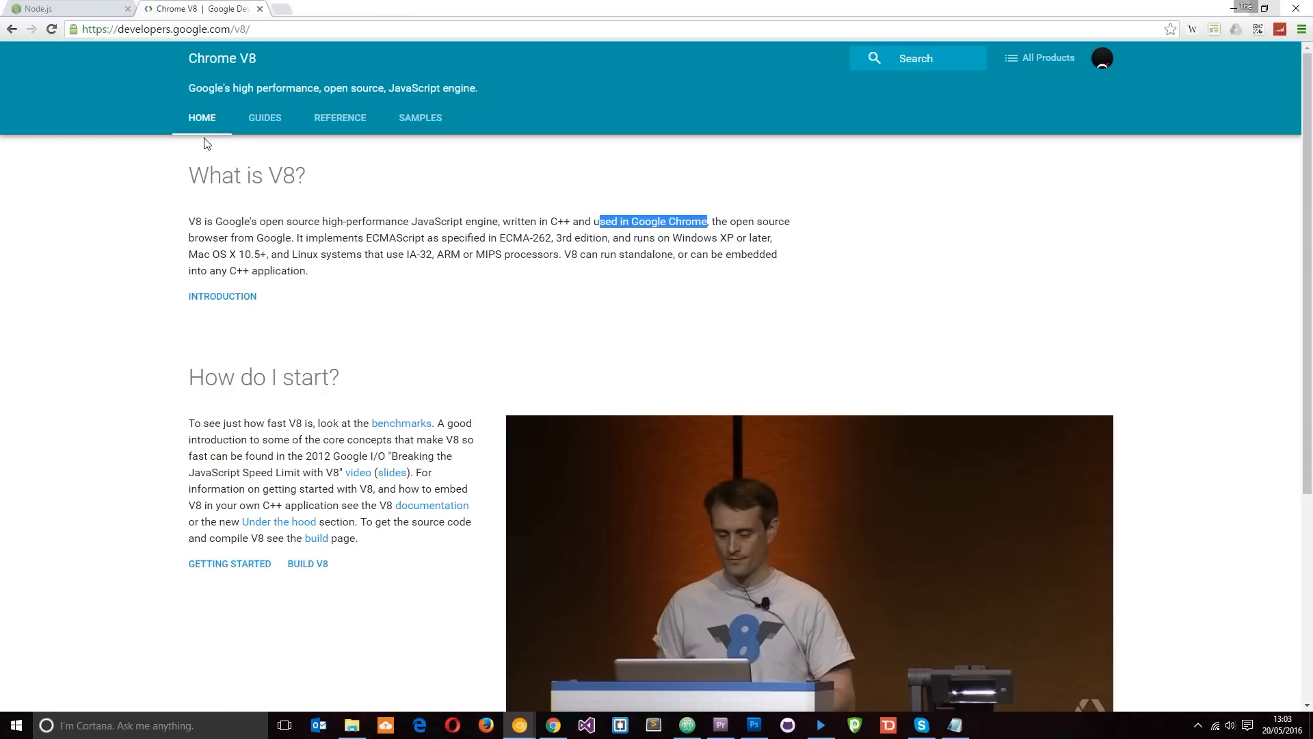
pyautogui.moveTo(938, 249)
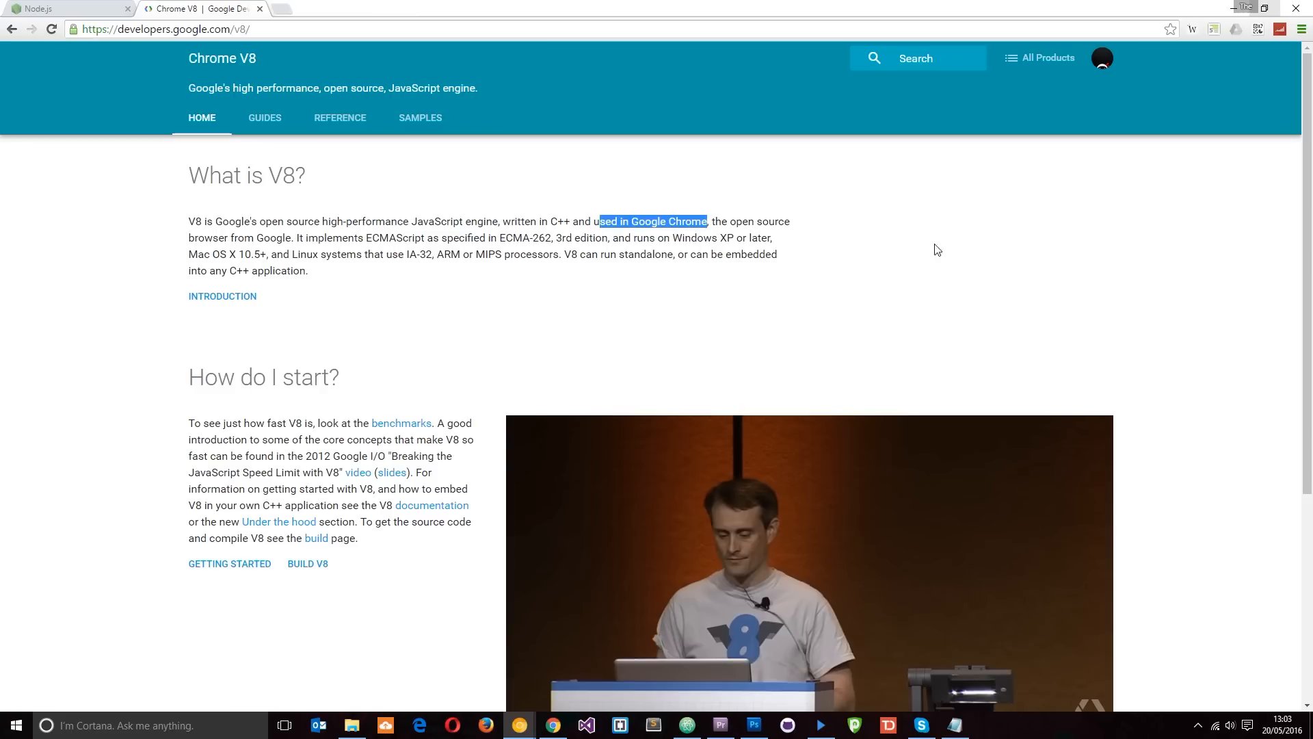
pyautogui.moveTo(862, 306)
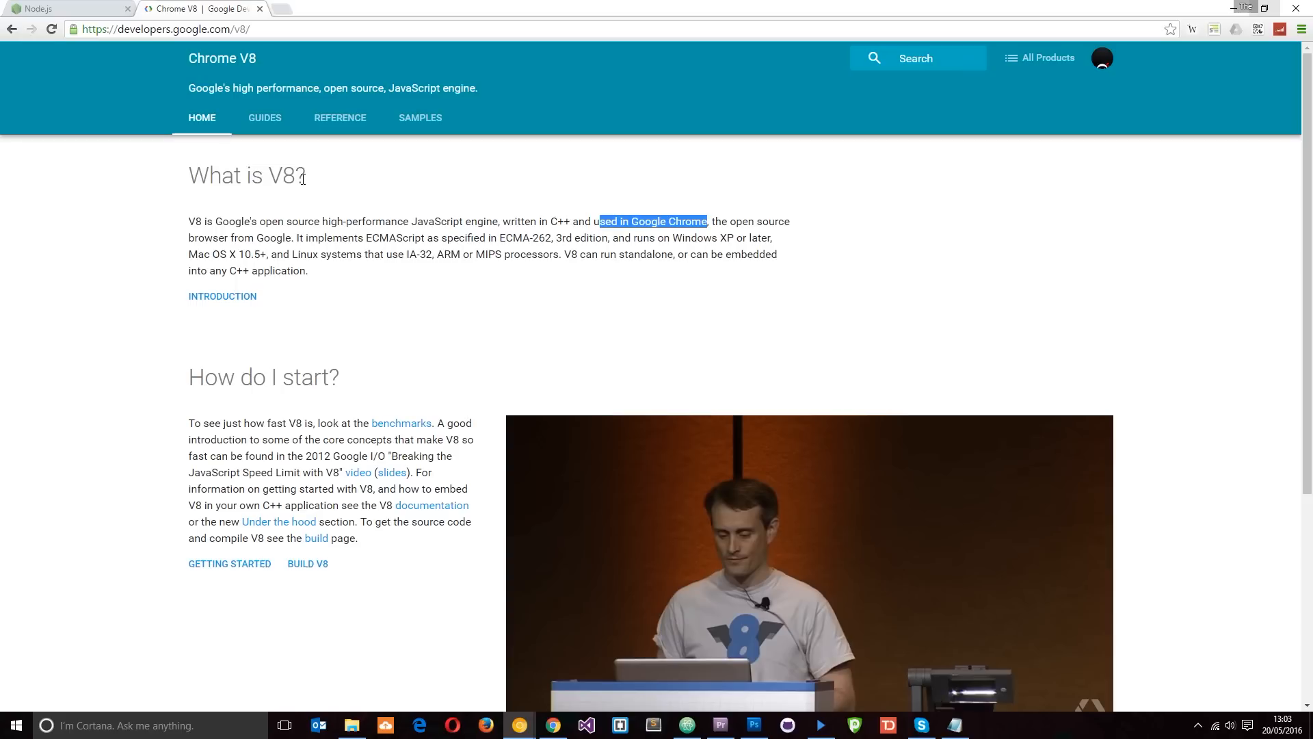
# Highlight 'used in Google Chrome' and 'C++ application' in the What is V8? paragraph.
pyautogui.doubleClick(284, 175)
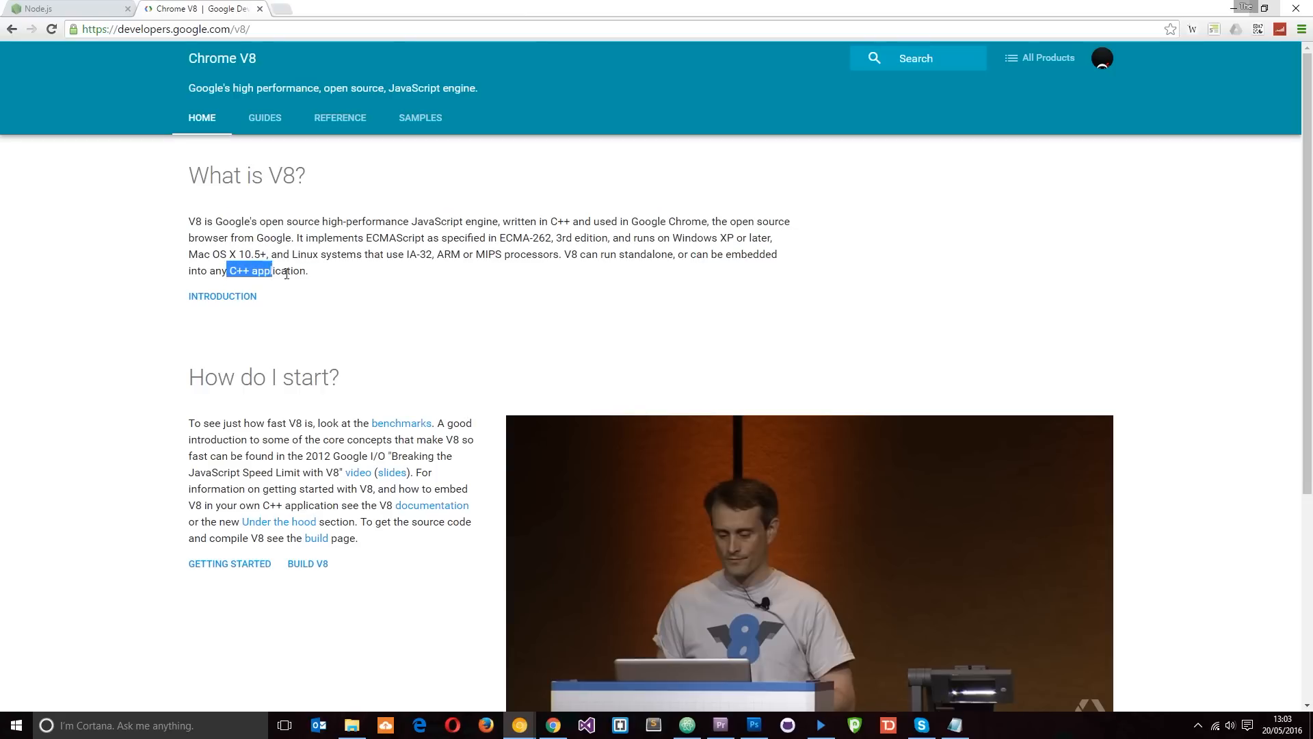
pyautogui.moveTo(227, 271); pyautogui.dragTo(308, 271)
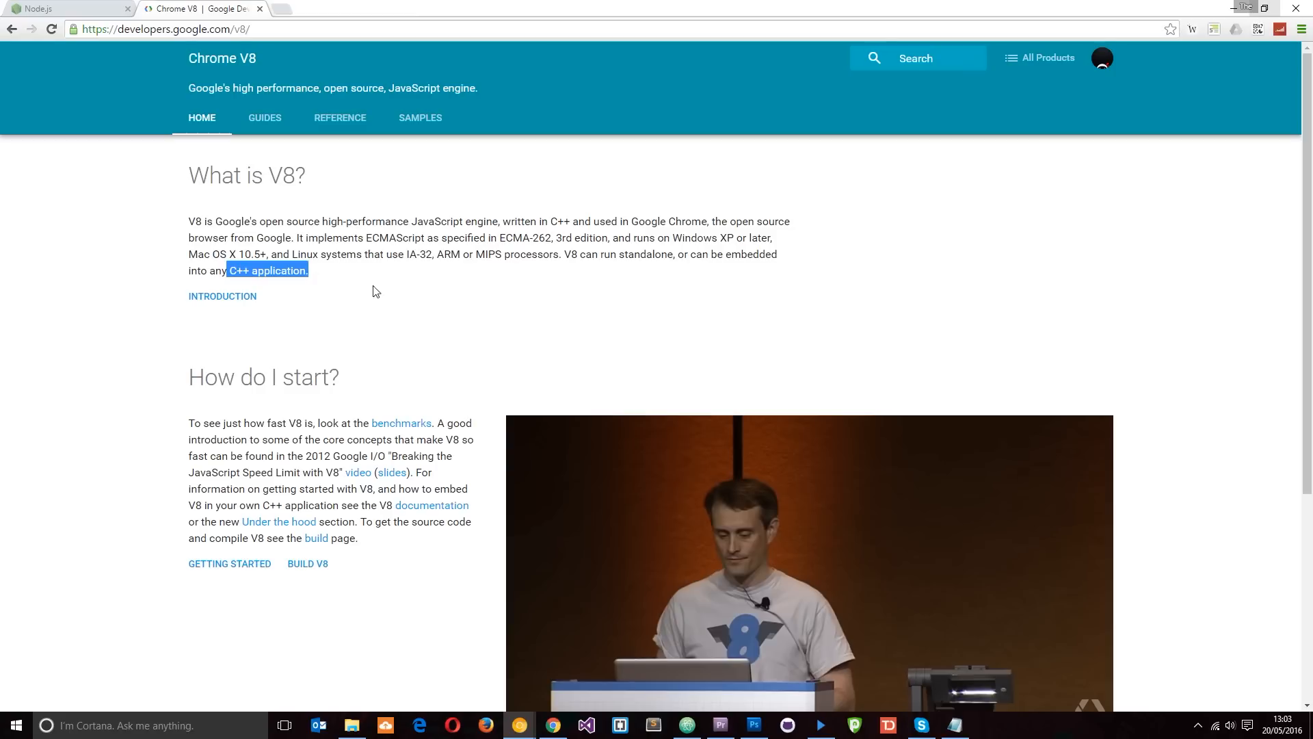
pyautogui.moveTo(399, 293)
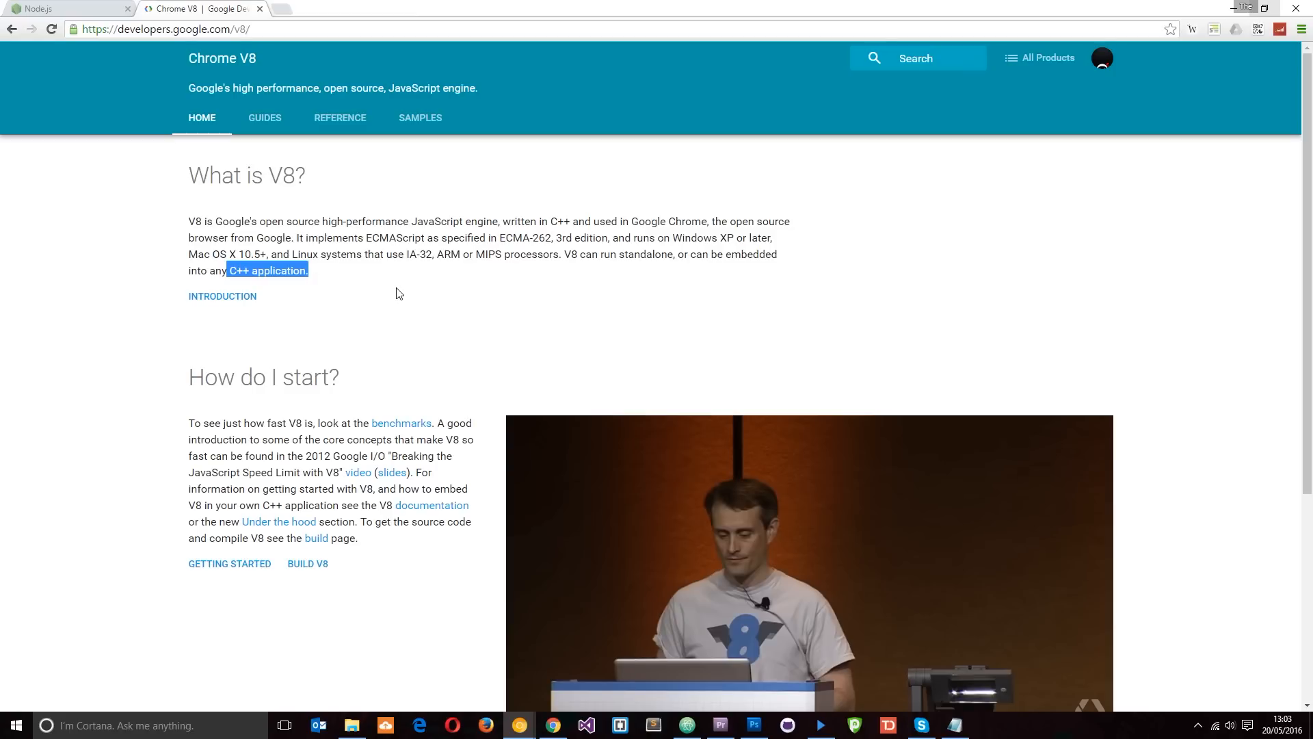